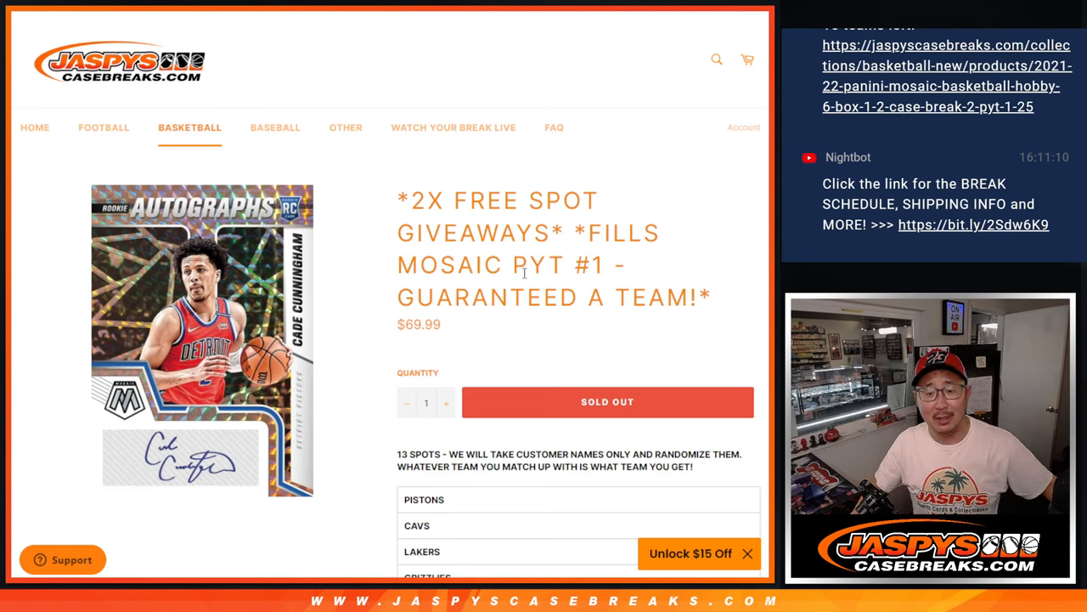
Step: Review the team list through the Pistons entry and roll the virtual dice for the shuffle count
{"action": "double_click", "coordinate": [530, 265]}
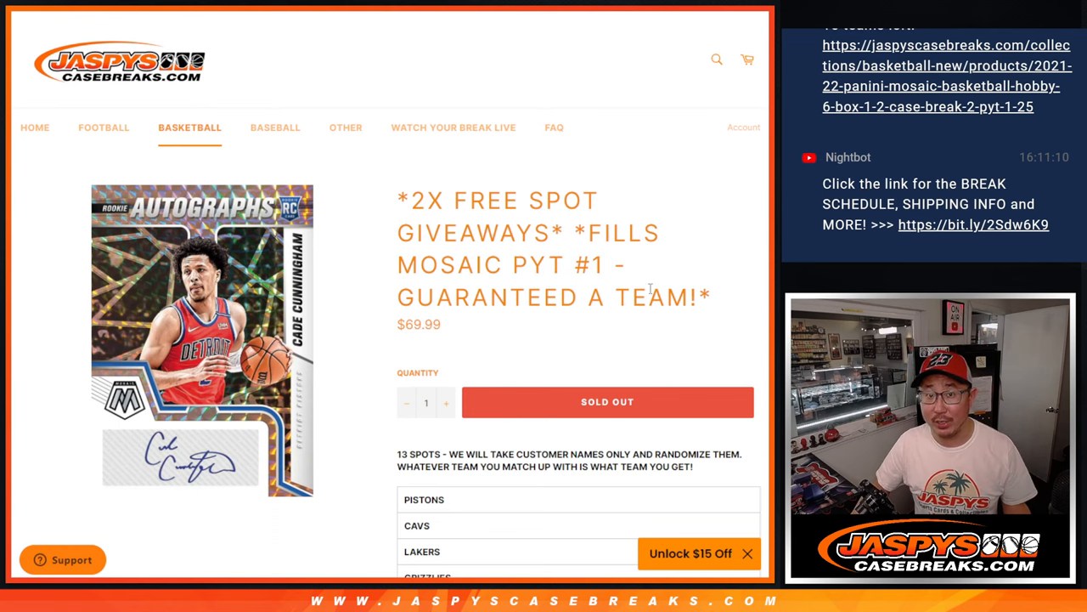
{"action": "scroll", "scroll_direction": "down", "scroll_amount": 3}
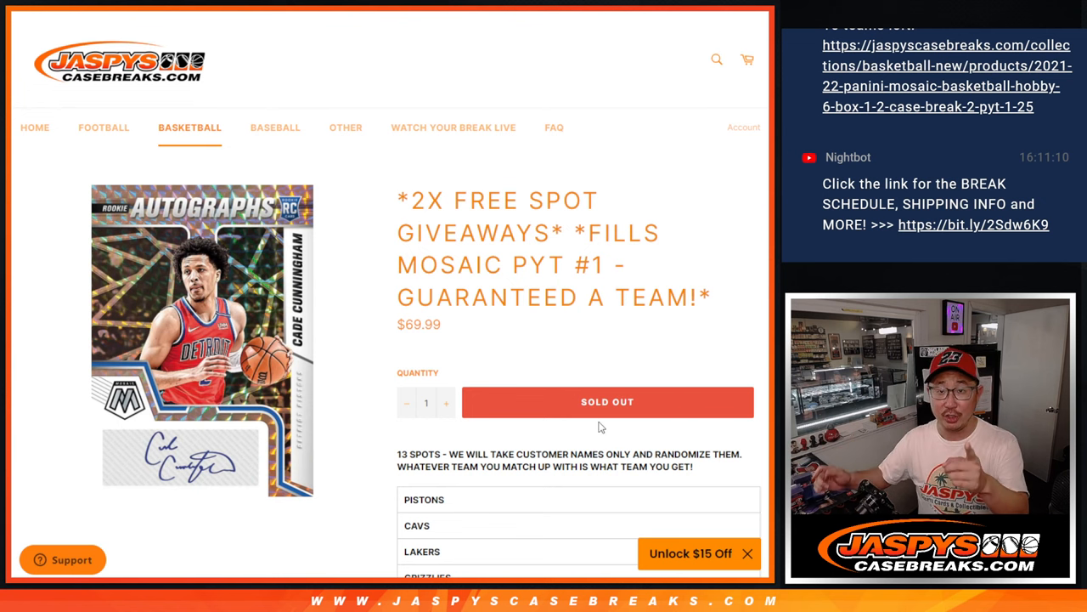
{"action": "double_click", "coordinate": [424, 499]}
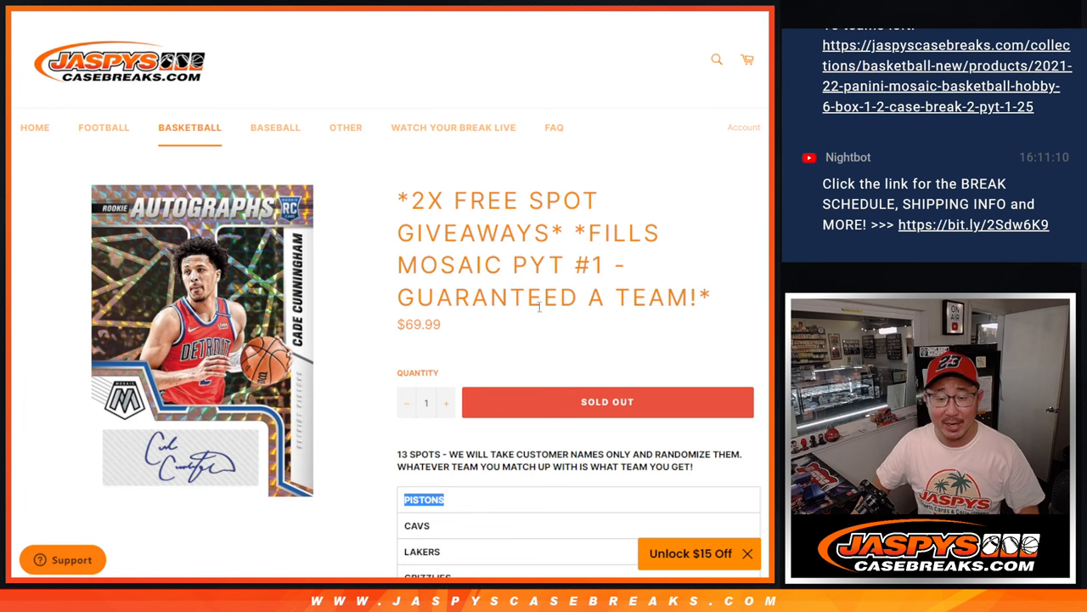
{"action": "scroll", "scroll_direction": "down", "scroll_amount": 3}
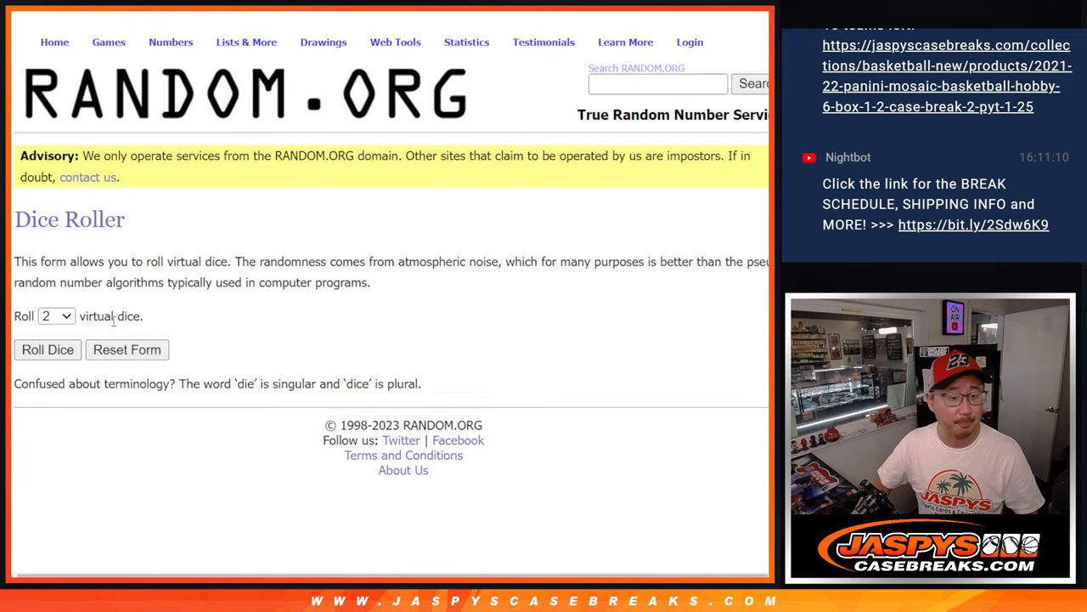
{"action": "left_click", "coordinate": [48, 350]}
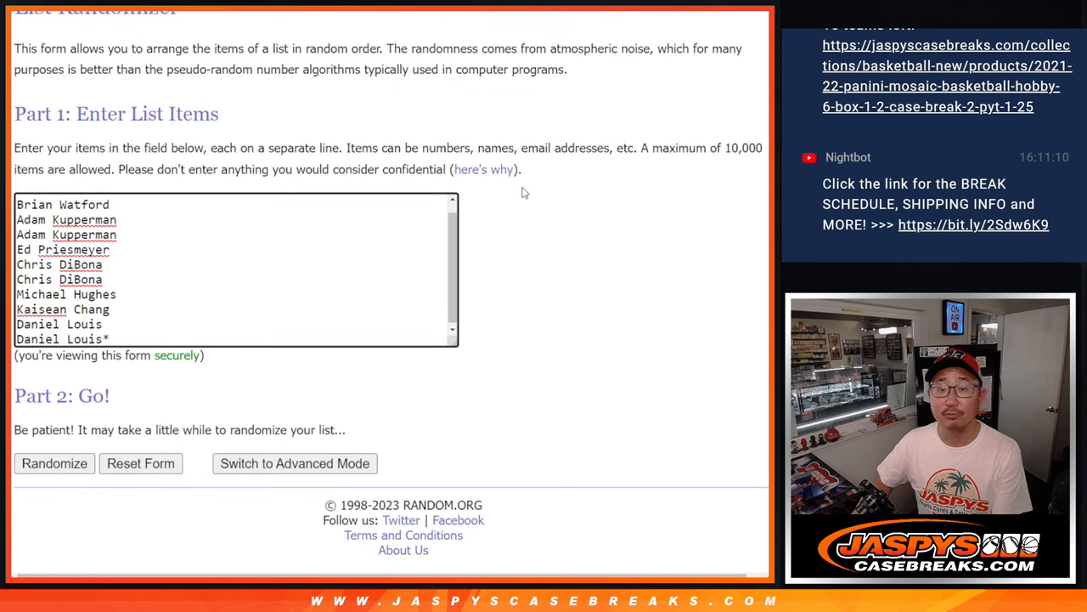
Step: Randomize the 11-name participant list and reshuffle it until it has been randomized 8 times
{"action": "left_click", "coordinate": [54, 462]}
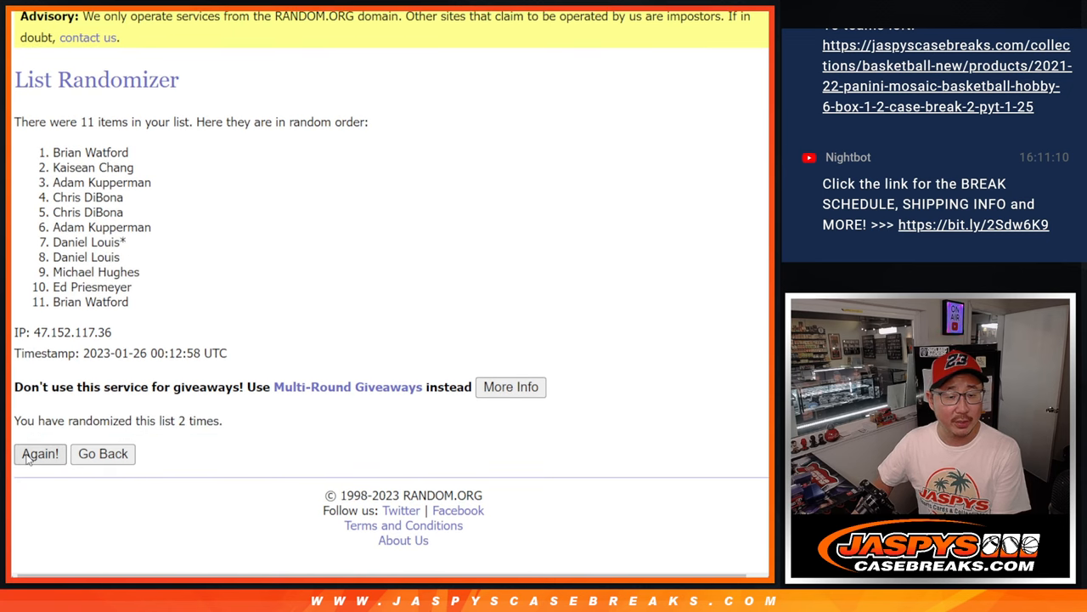
{"action": "left_click", "coordinate": [41, 452]}
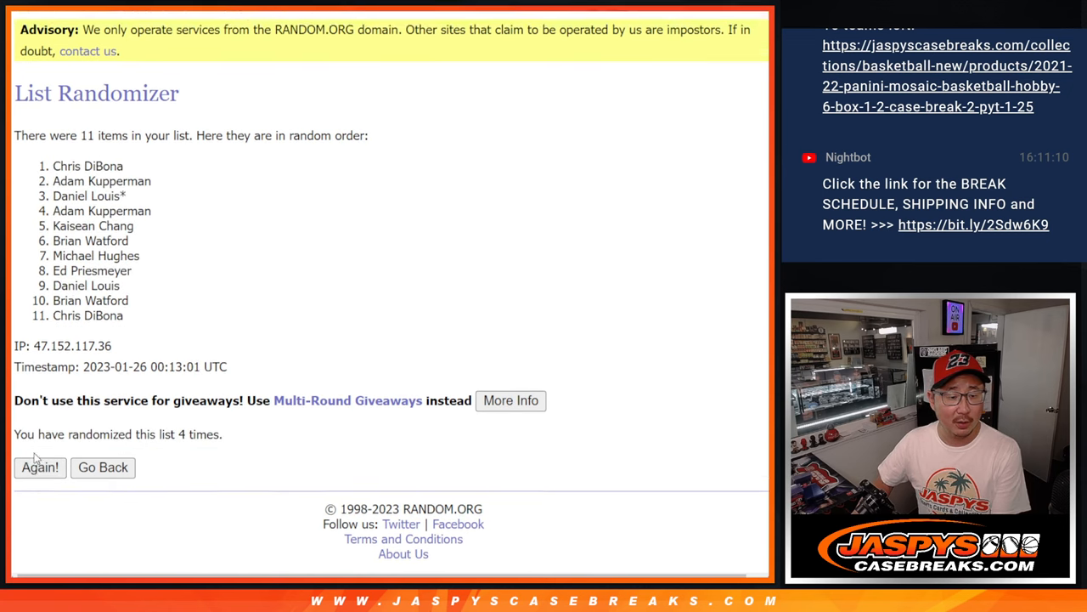
{"action": "left_click", "coordinate": [39, 466]}
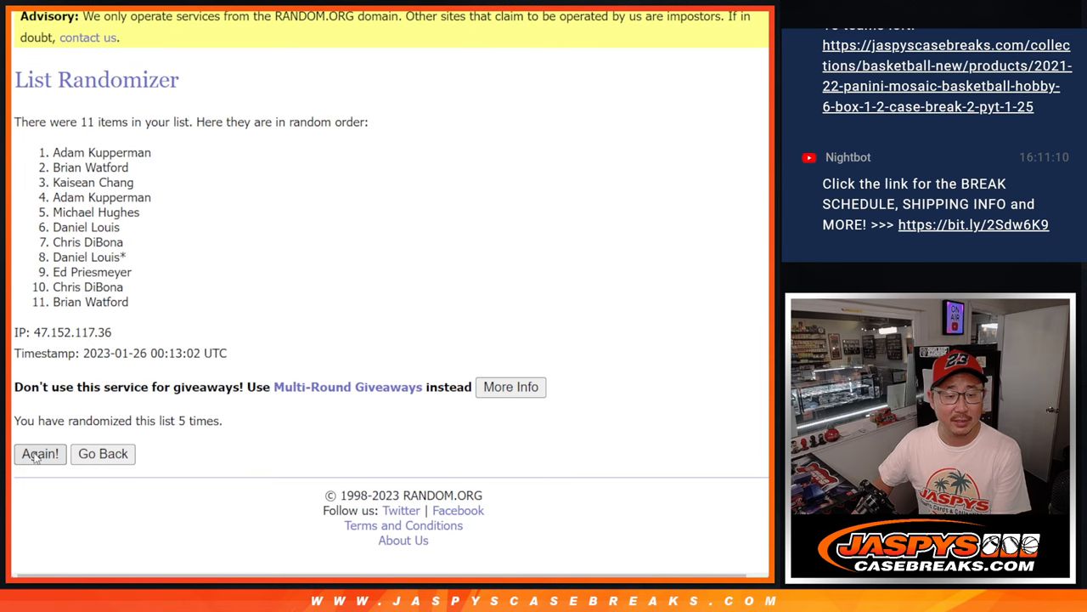
{"action": "left_click", "coordinate": [39, 452]}
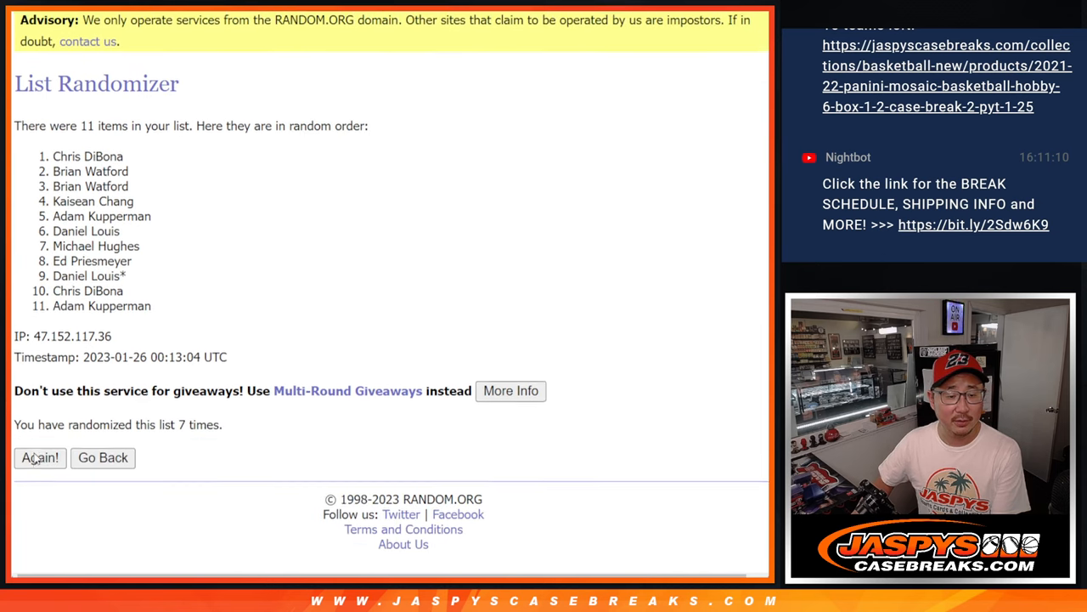
{"action": "left_click", "coordinate": [39, 457]}
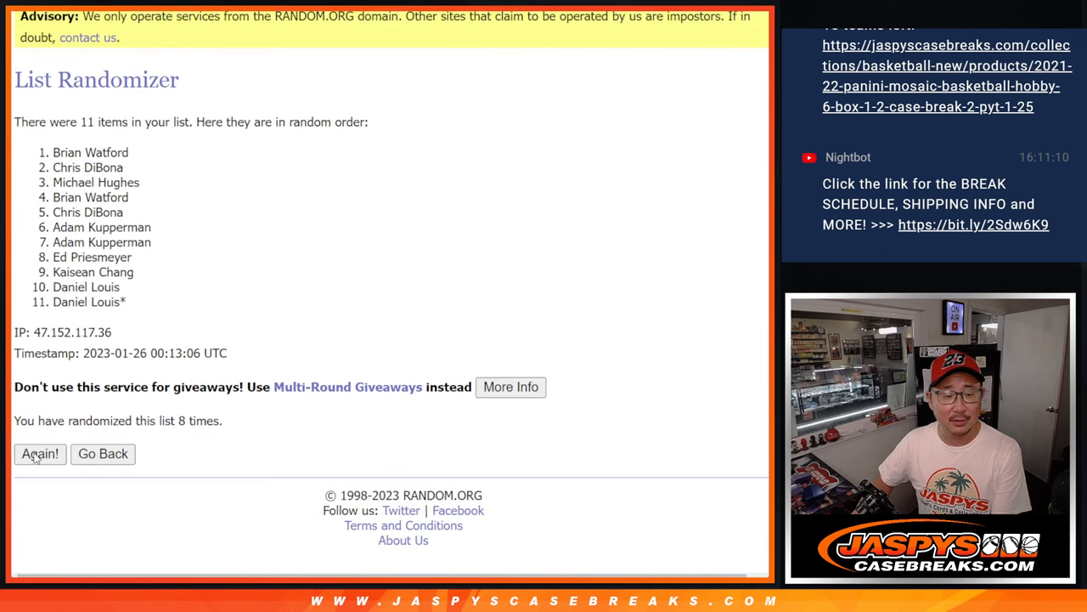
{"action": "left_click", "coordinate": [39, 452]}
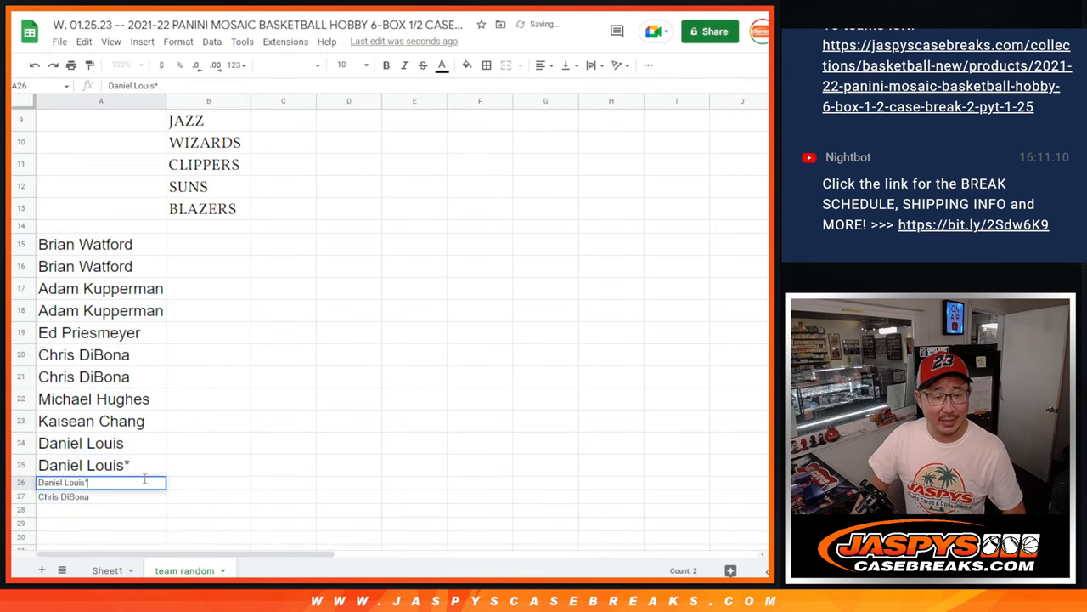
{"action": "type", "text": "*"}
{"action": "left_click", "coordinate": [100, 497]}
{"action": "type", "text": "^"}
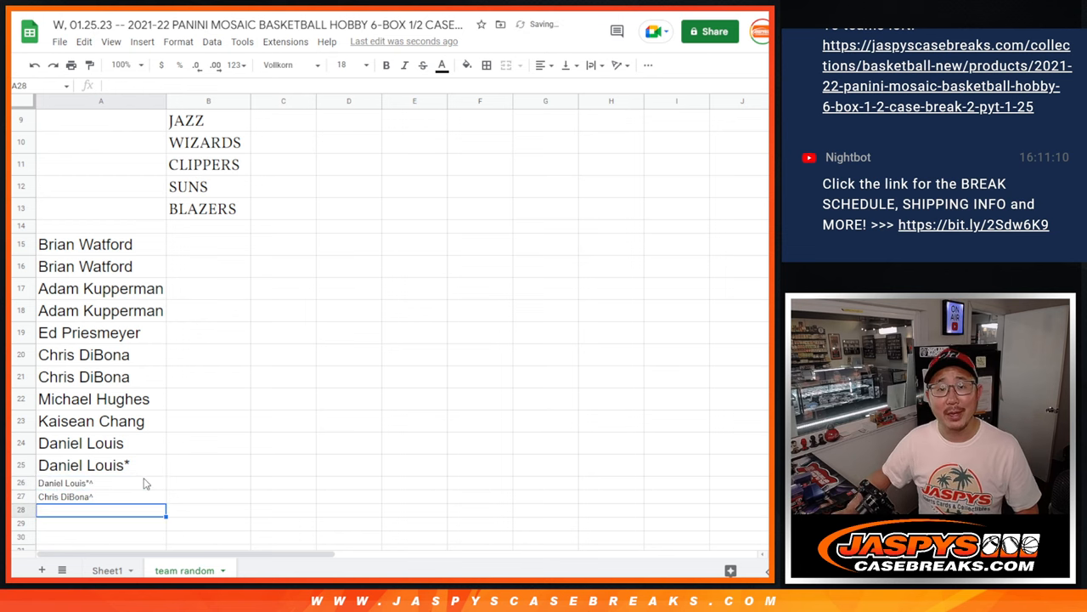
{"action": "left_click_drag", "start_coordinate": [85, 245], "coordinate": [85, 483]}
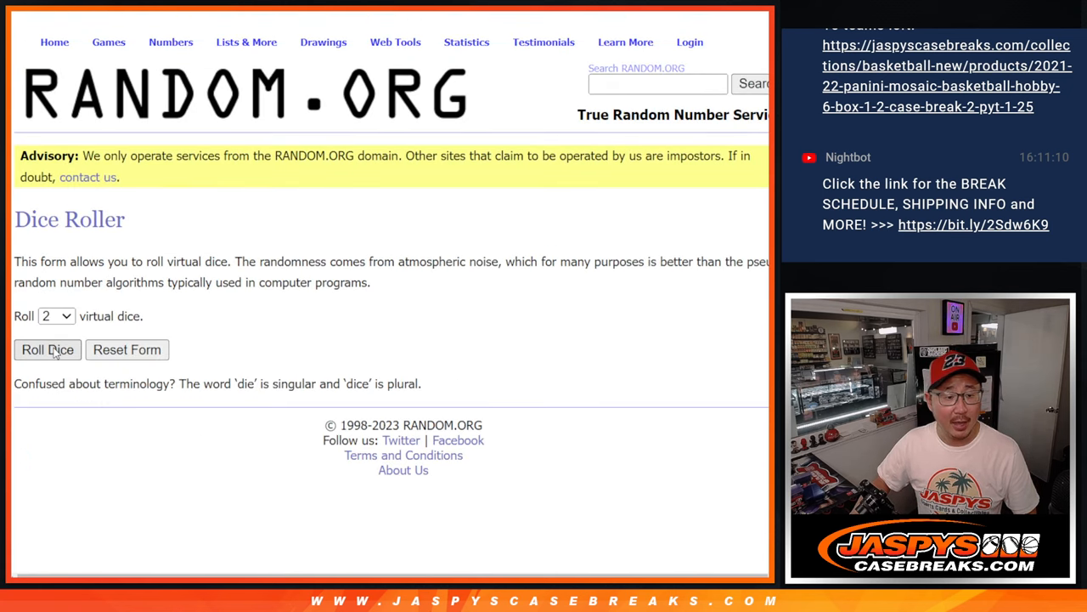
Step: Roll the dice, shuffle the 13-name list three times, and select the final order to copy
{"action": "left_click", "coordinate": [47, 350]}
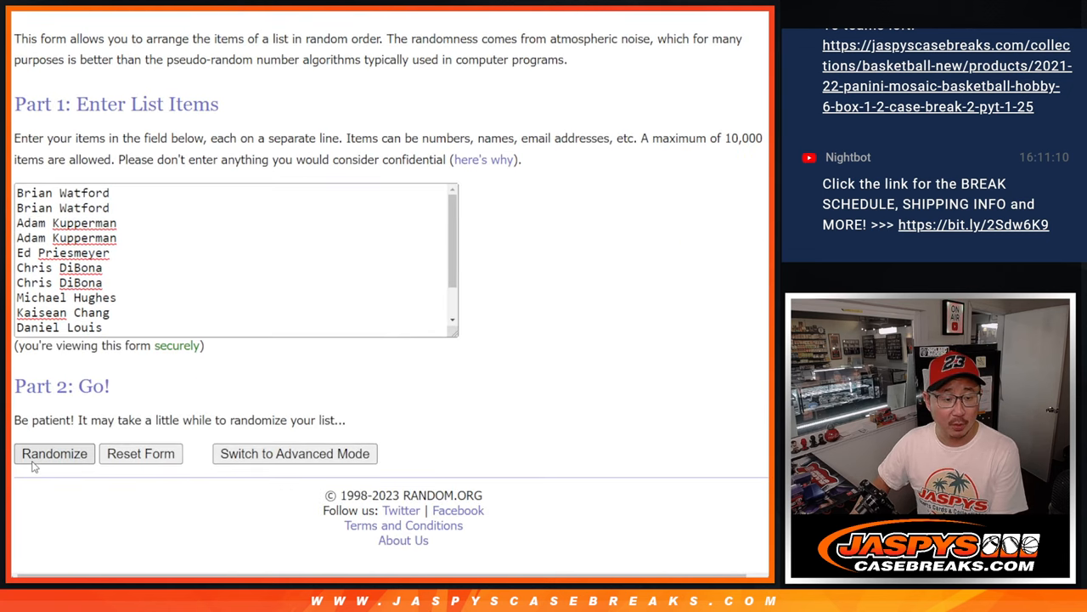
{"action": "left_click", "coordinate": [54, 452]}
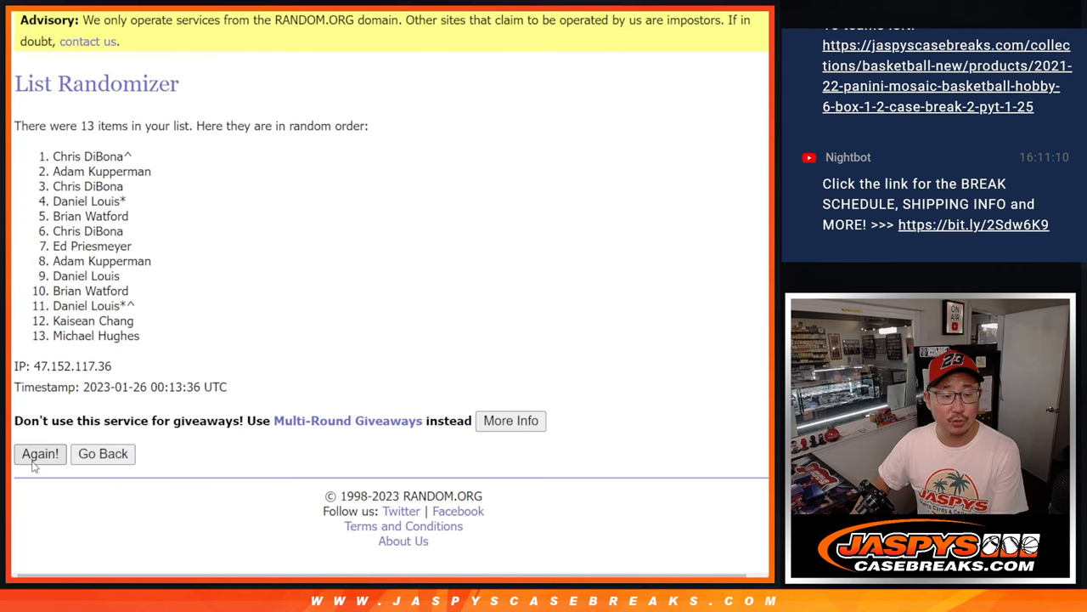
{"action": "left_click", "coordinate": [40, 452]}
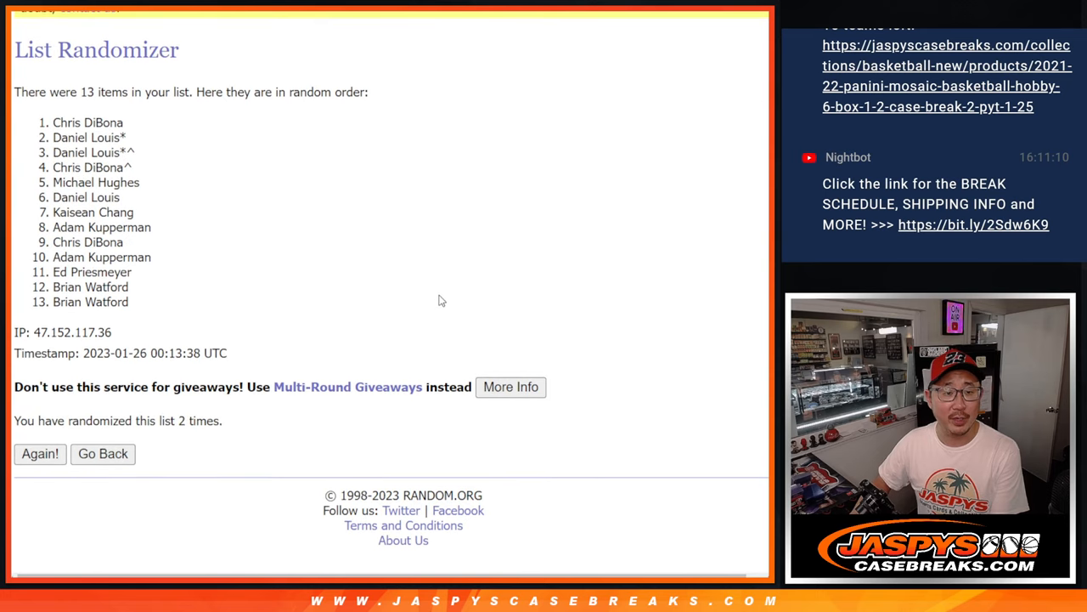
{"action": "left_click", "coordinate": [41, 452]}
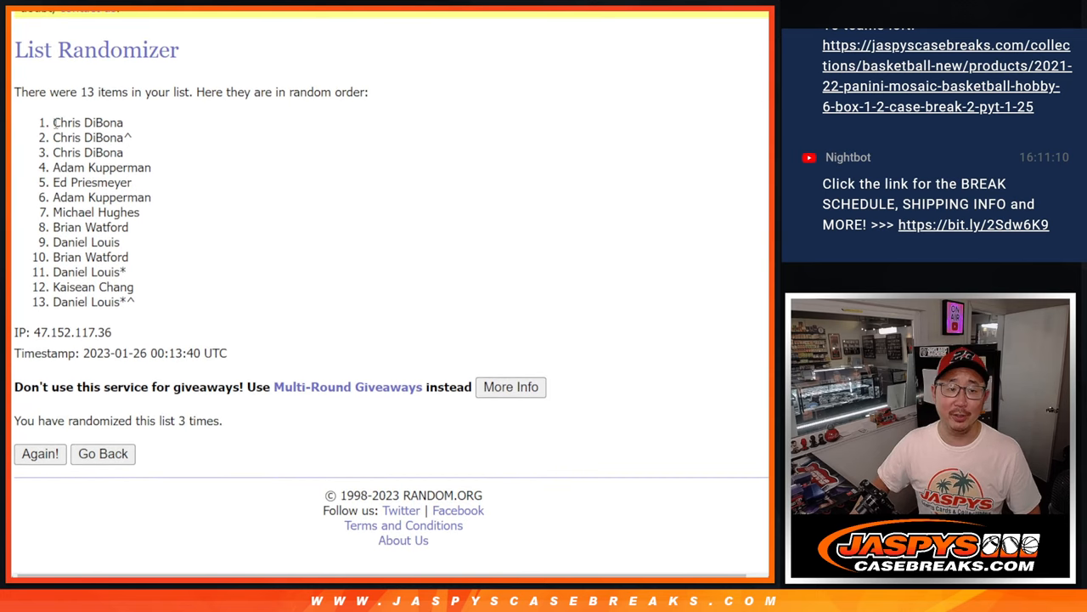
{"action": "left_click_drag", "start_coordinate": [55, 123], "coordinate": [133, 302]}
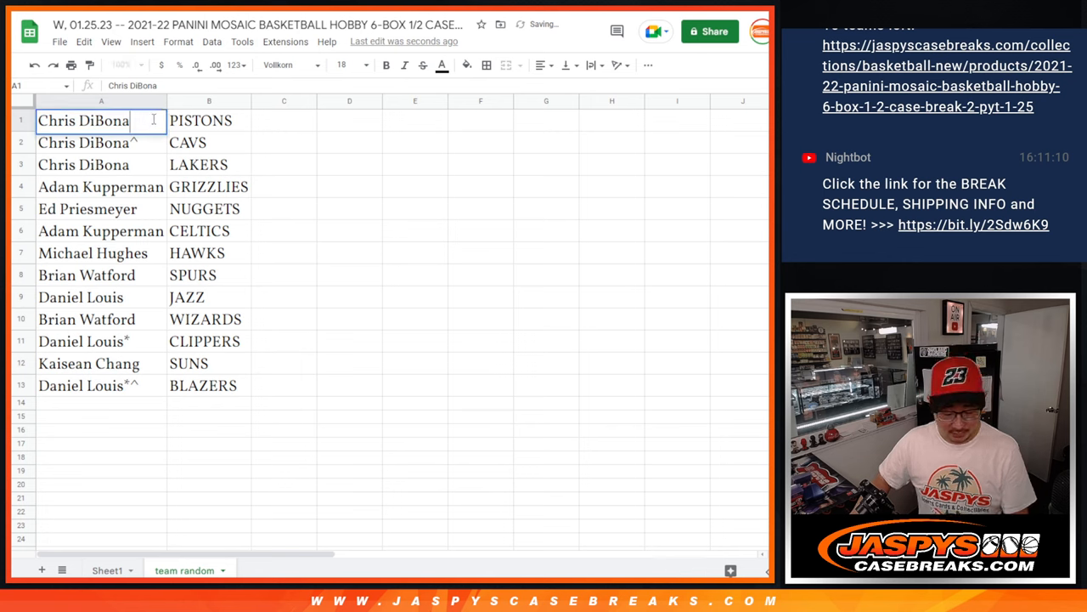
Step: Paste the 13 randomized names into column A beside the teams and call out the Lakers, Nuggets and Spurs pairings
{"action": "type", "text": "*"}
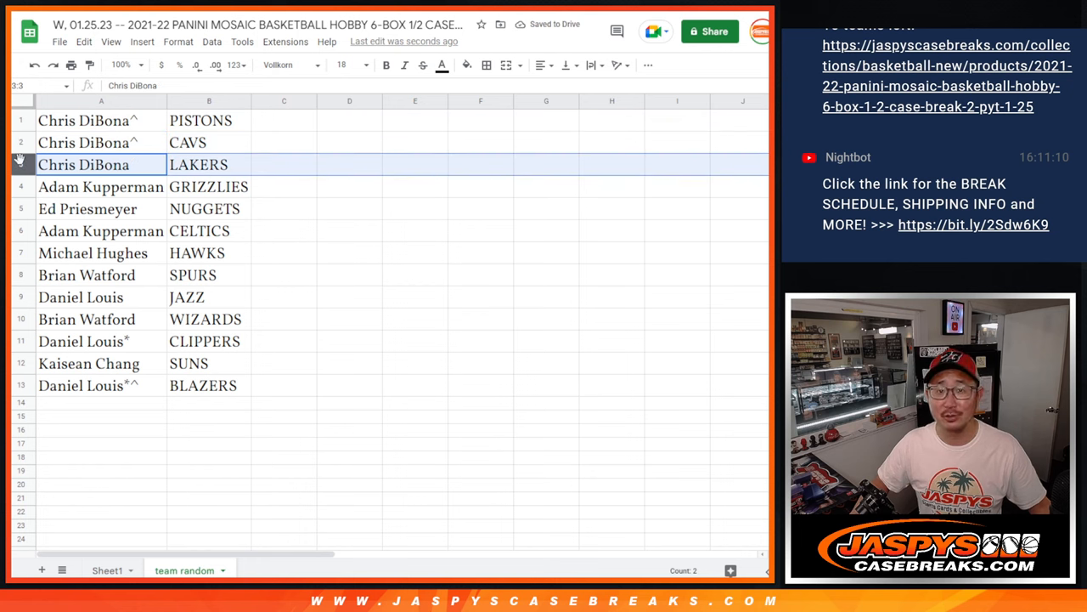
{"action": "left_click", "coordinate": [88, 207]}
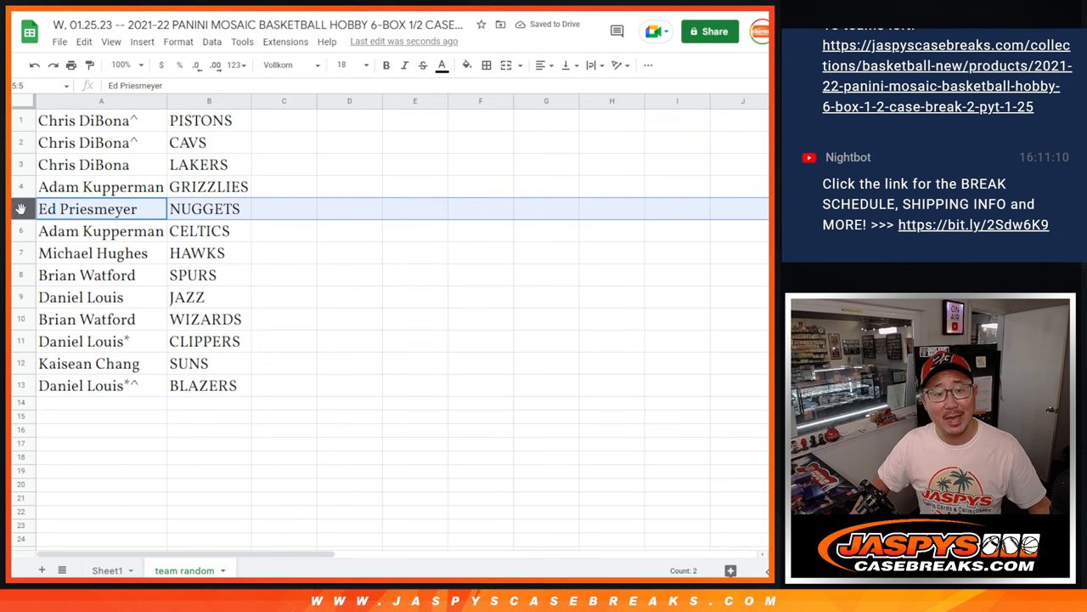
{"action": "left_click", "coordinate": [87, 275]}
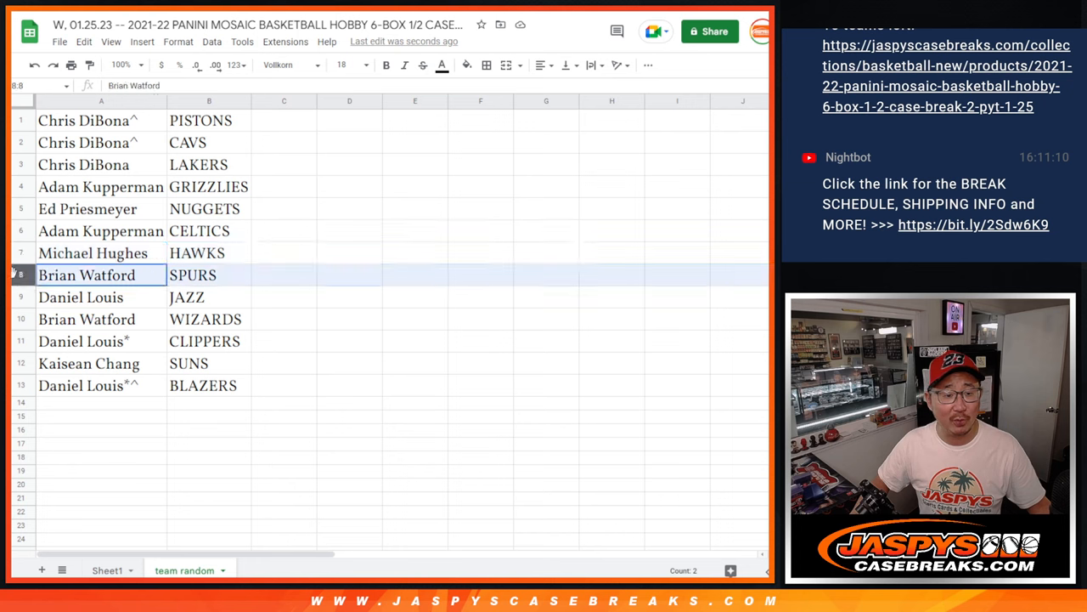
{"action": "left_click", "coordinate": [87, 319]}
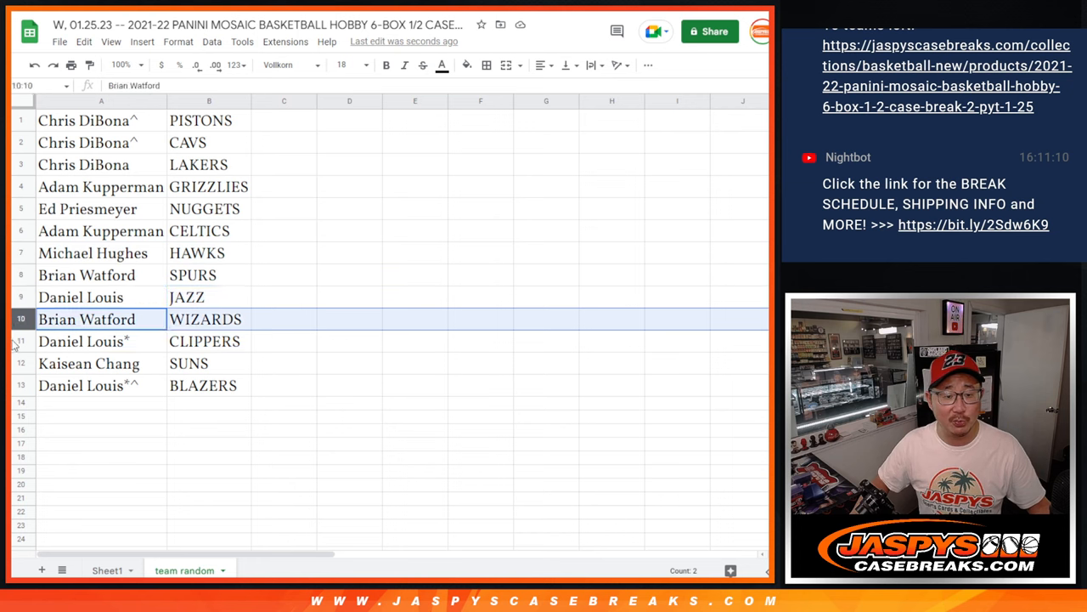
{"action": "left_click", "coordinate": [88, 364]}
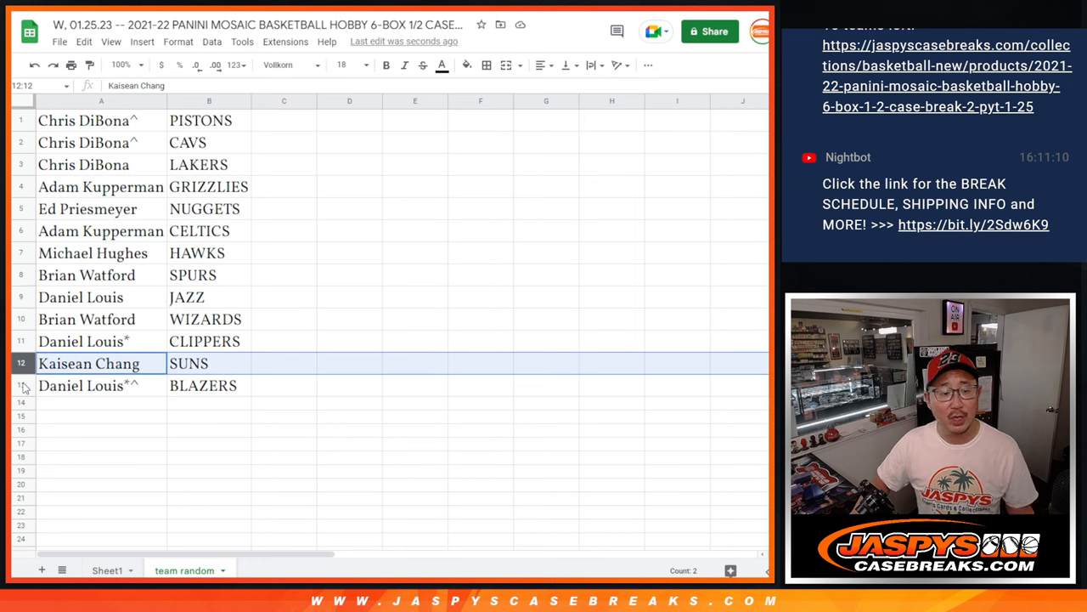
{"action": "left_click", "coordinate": [102, 384]}
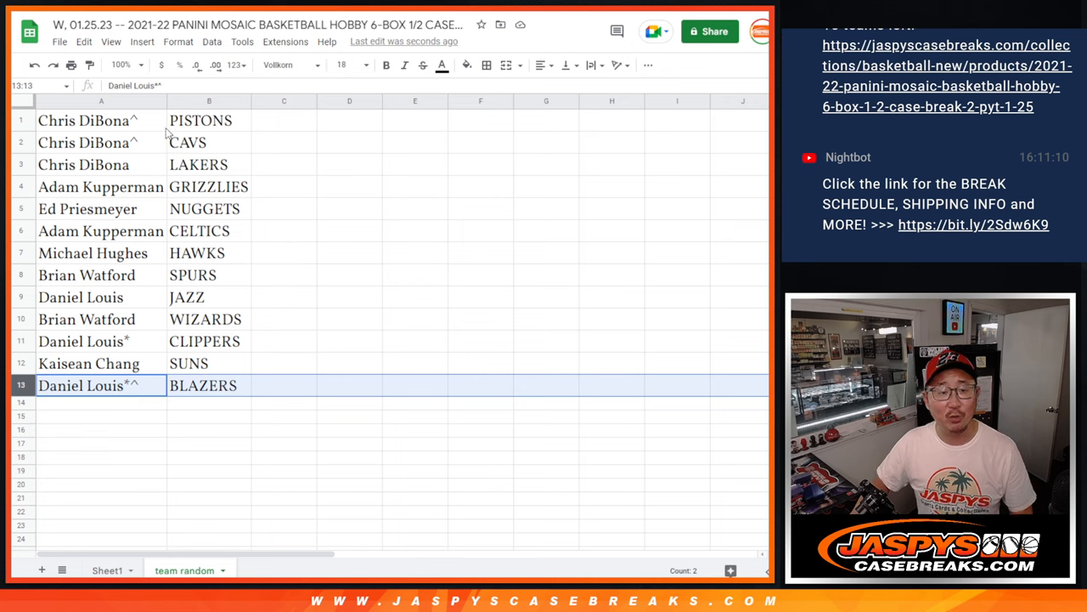
{"action": "left_click", "coordinate": [102, 119]}
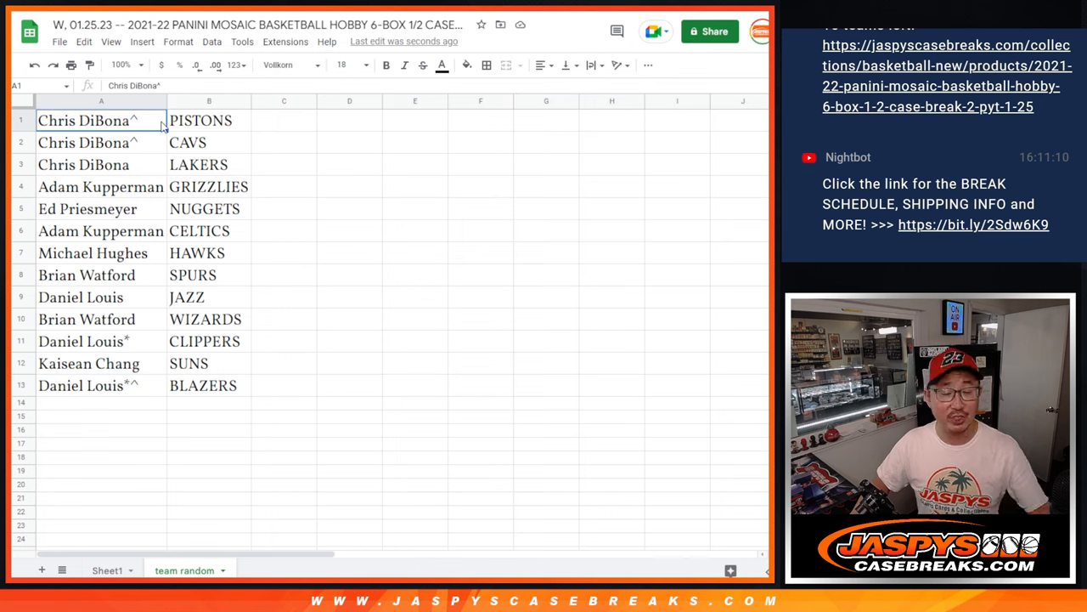